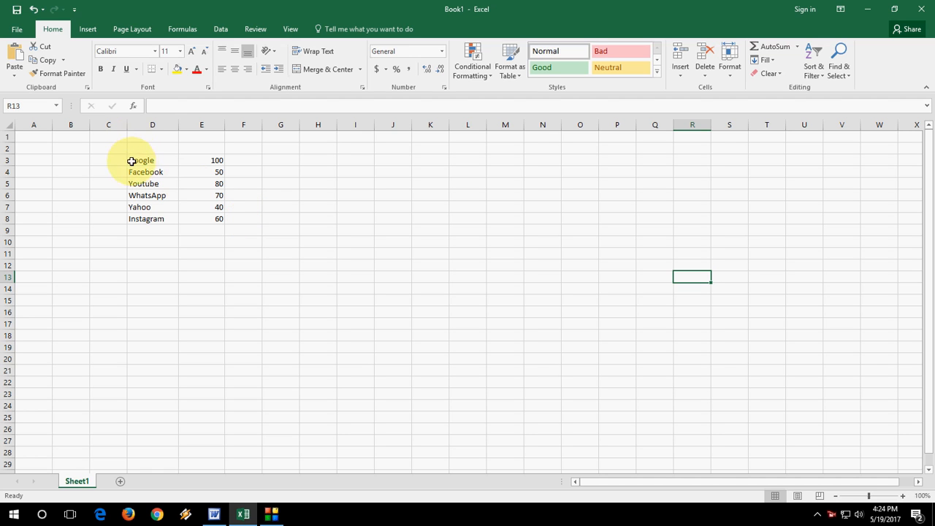
Step: Insert a 3-D Clustered Column chart from the website names and values in D3:E8
drag(141, 160, 201, 219)
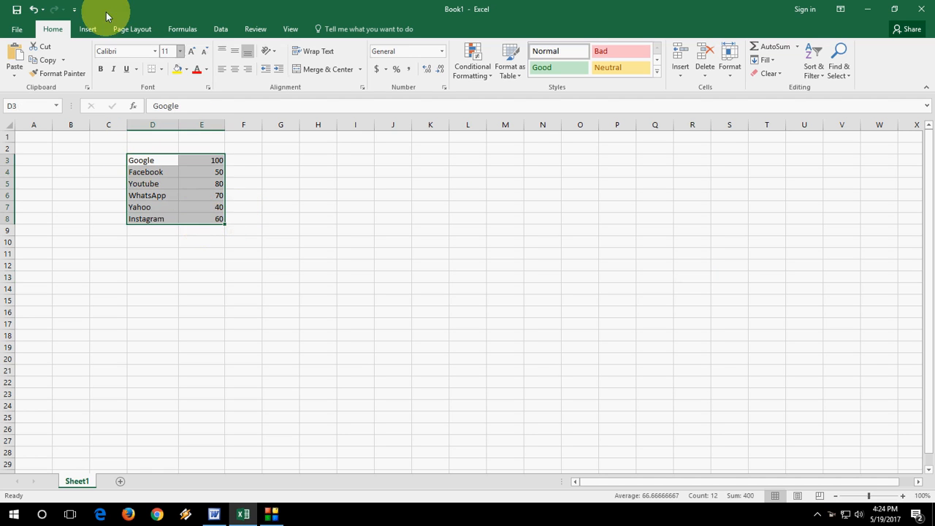
click(87, 28)
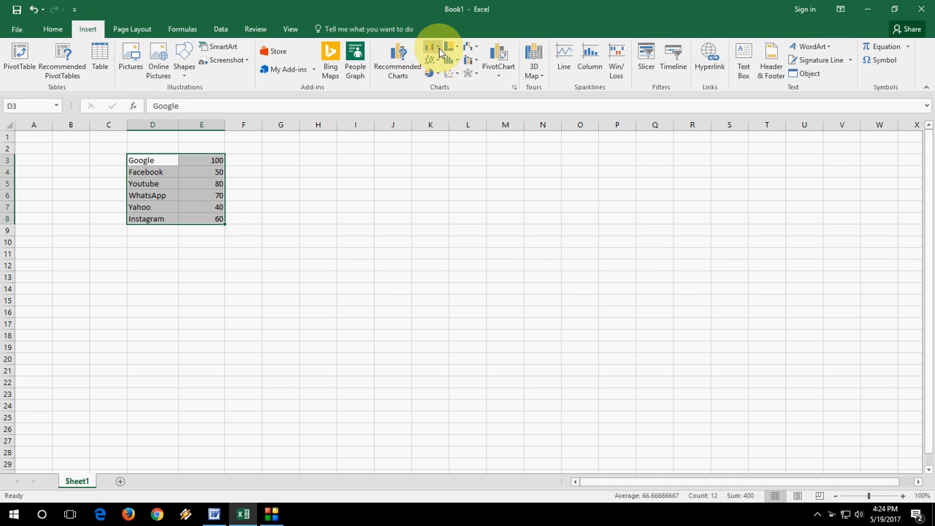
click(428, 160)
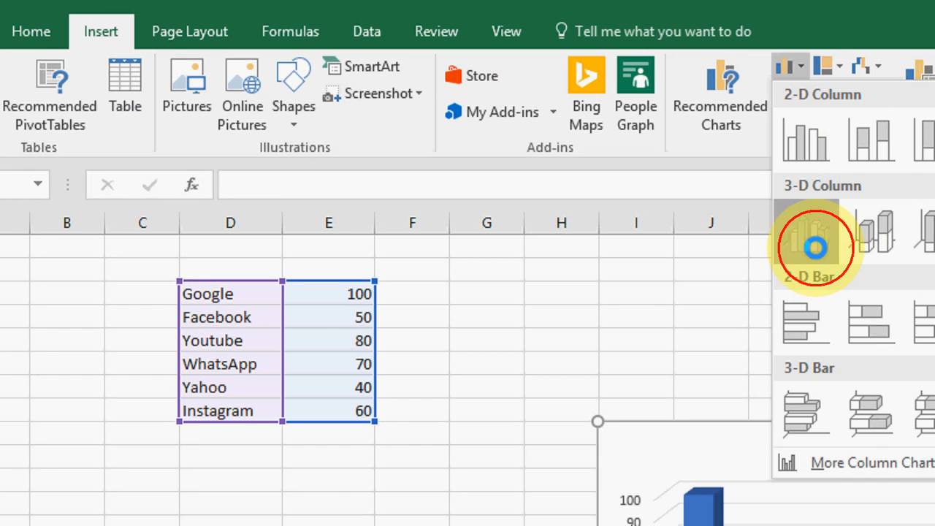
click(805, 230)
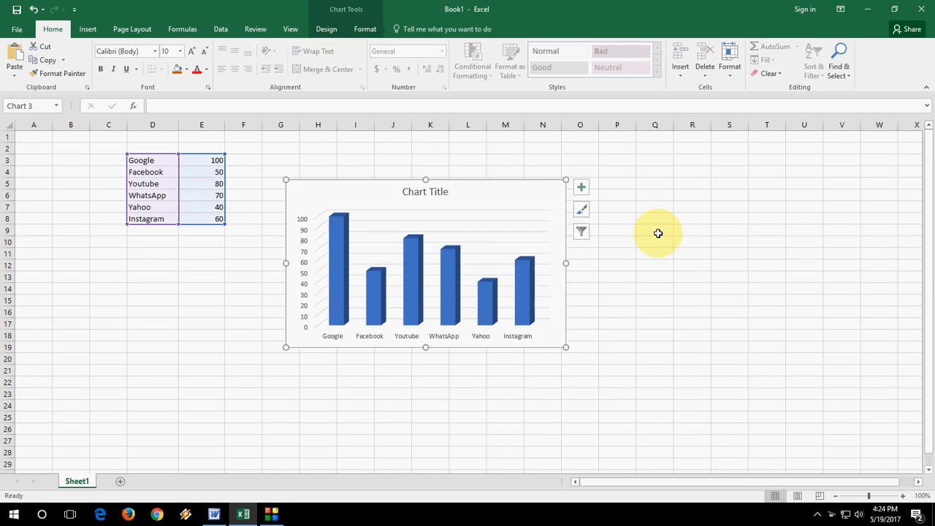
Step: Open the Insert Shapes gallery and scroll to the Flowchart cylinder shape
click(654, 232)
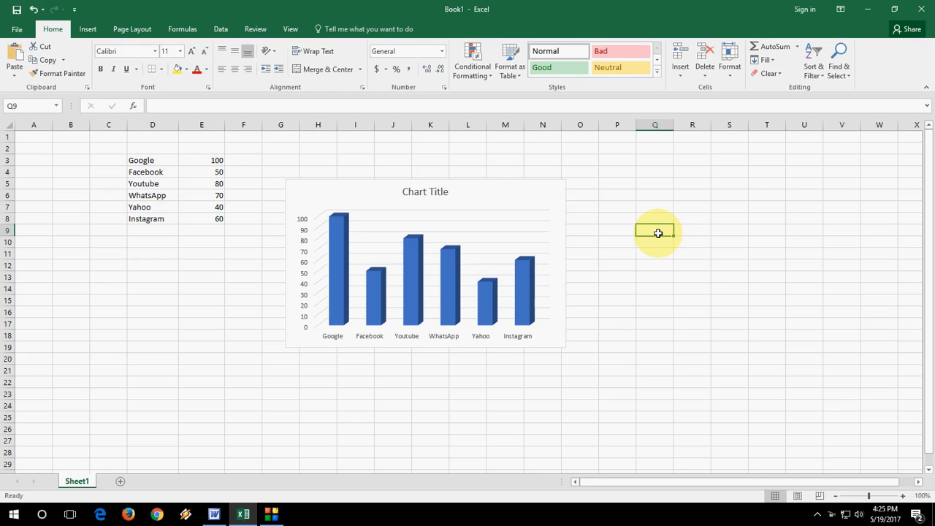
mouse_move(393, 174)
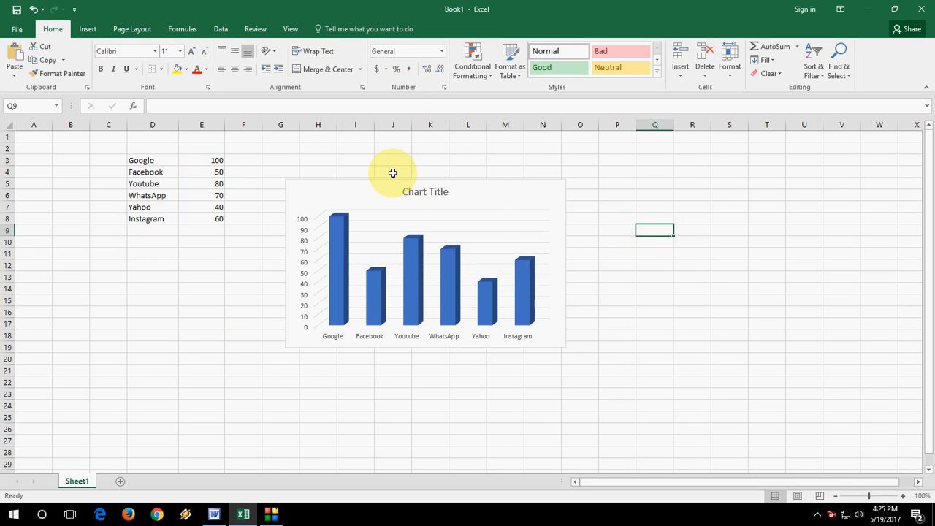
mouse_move(379, 230)
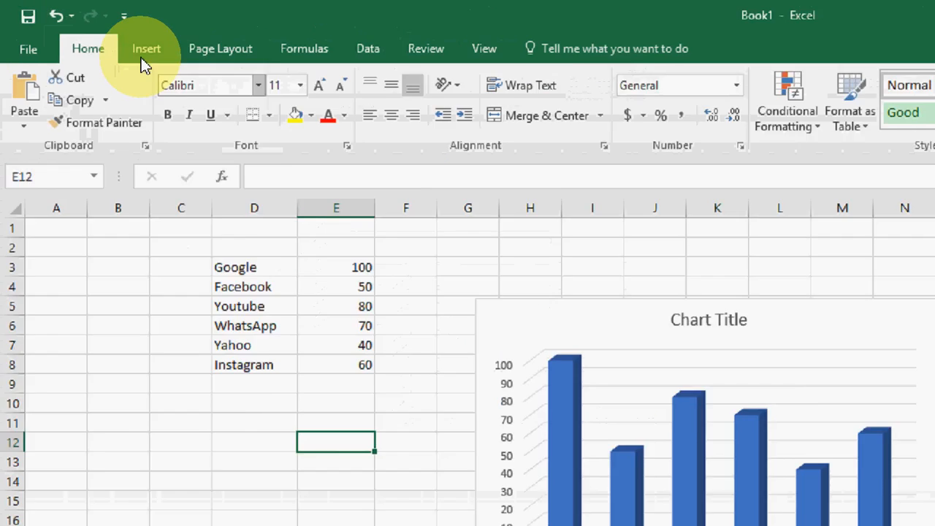
click(146, 48)
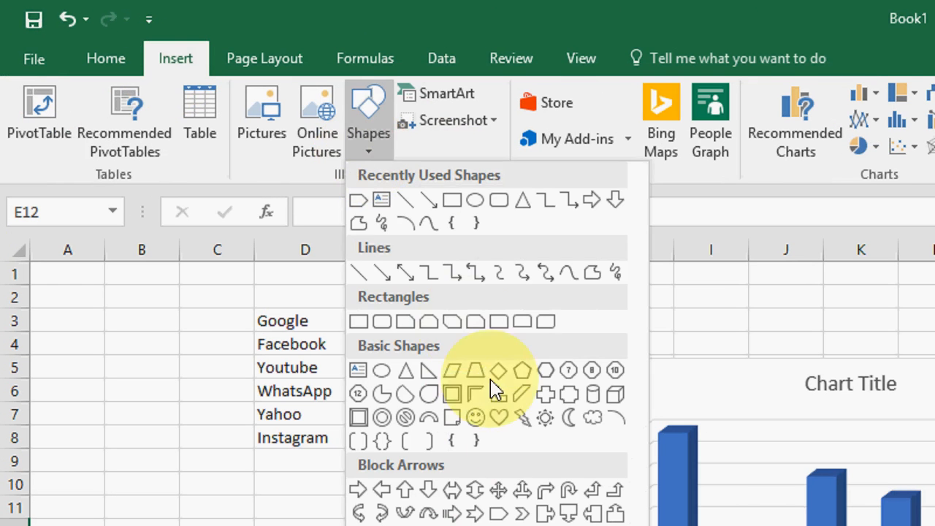
scroll(down, 3)
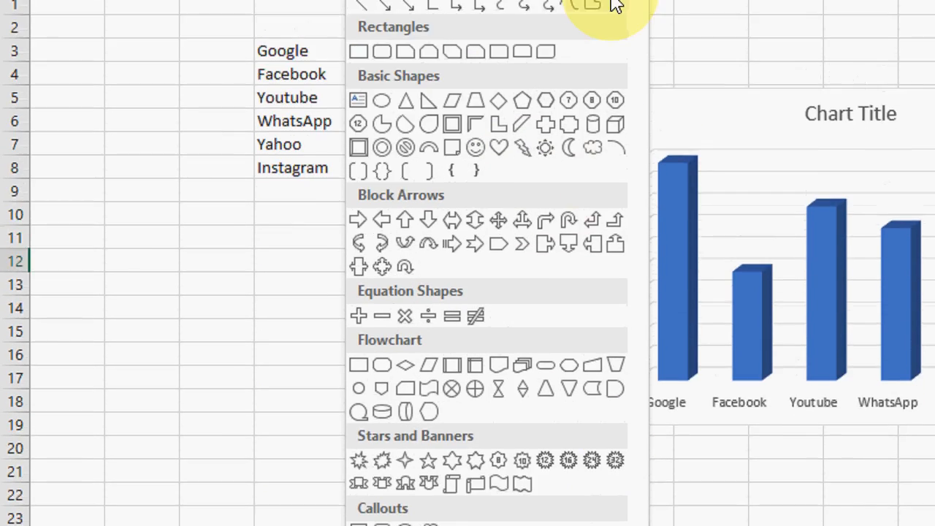
scroll(up, 3)
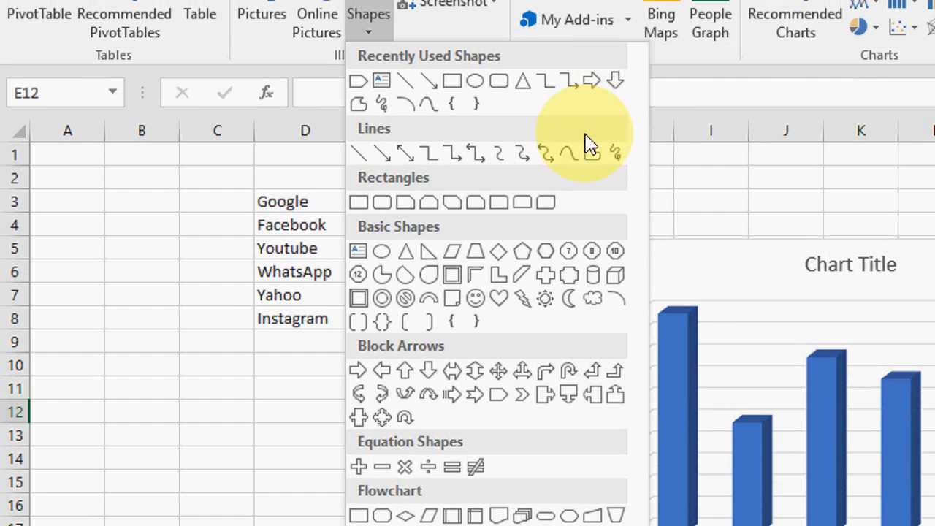
mouse_move(545, 299)
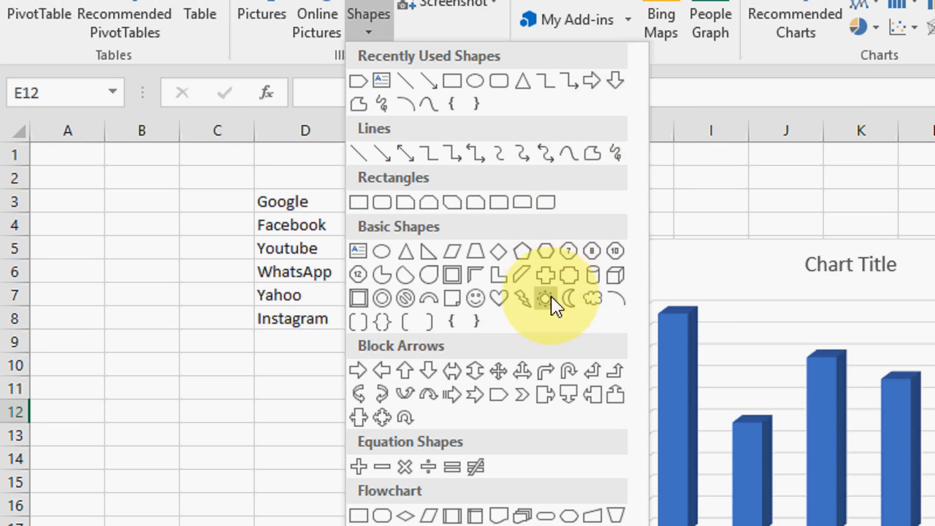
mouse_move(566, 343)
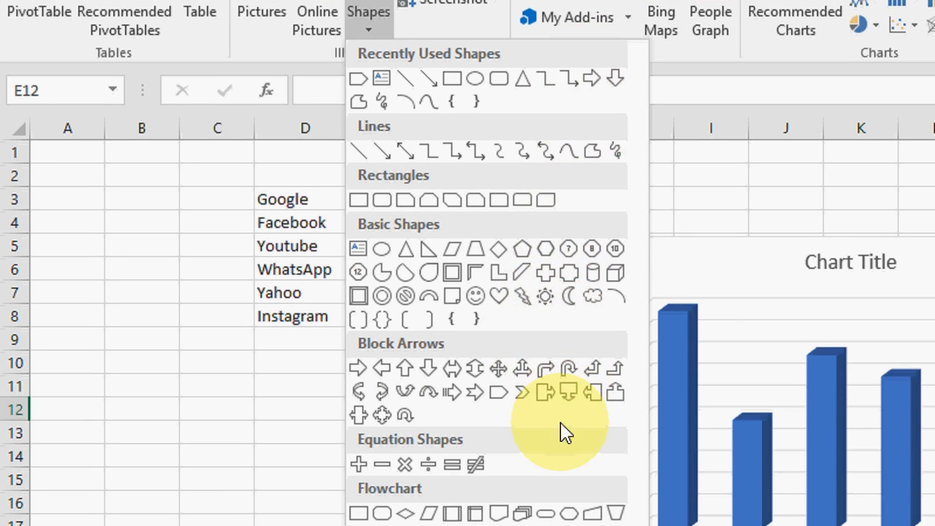
scroll(down, 3)
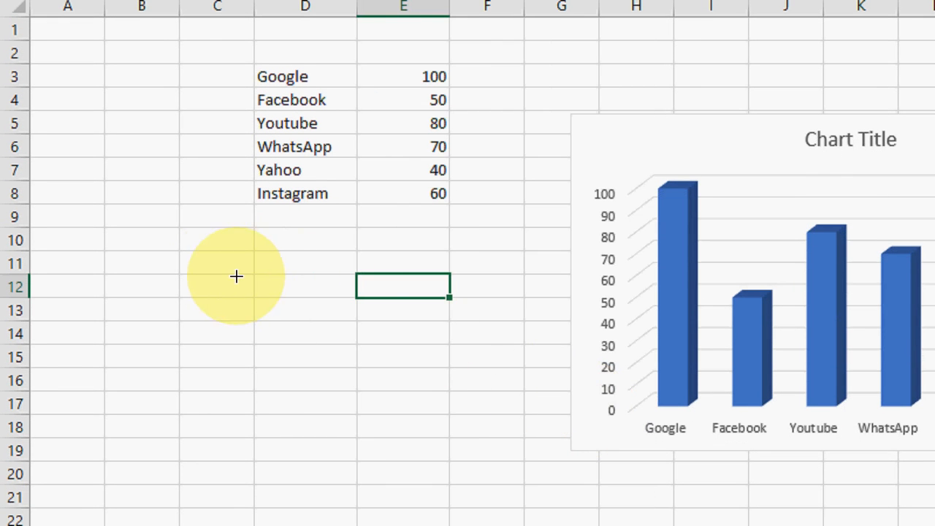
mouse_move(356, 320)
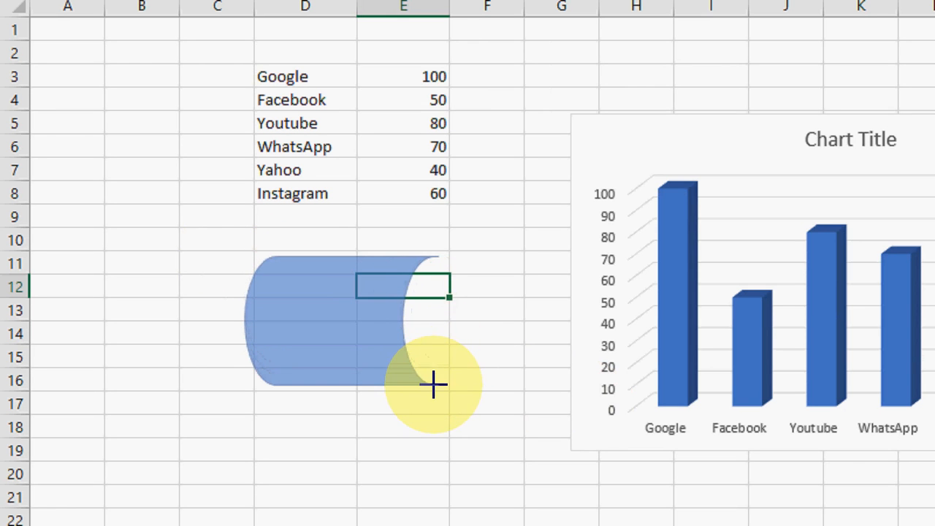
Step: Draw the cylinder below the website data and narrow it to stand upright
click(434, 385)
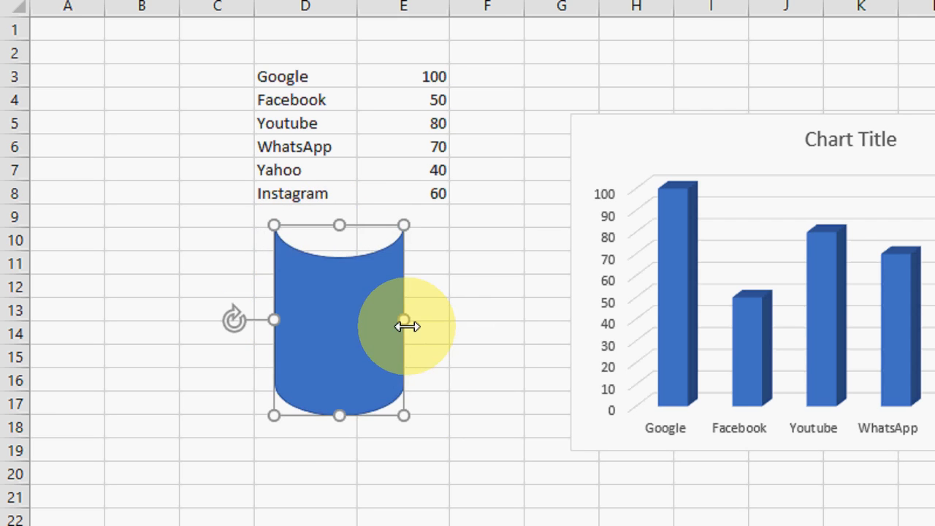
click(519, 284)
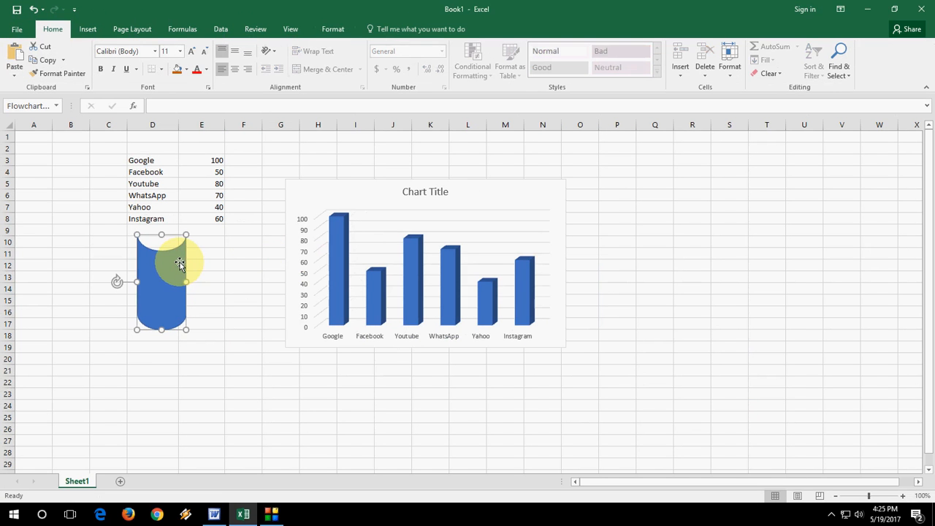
mouse_move(318, 268)
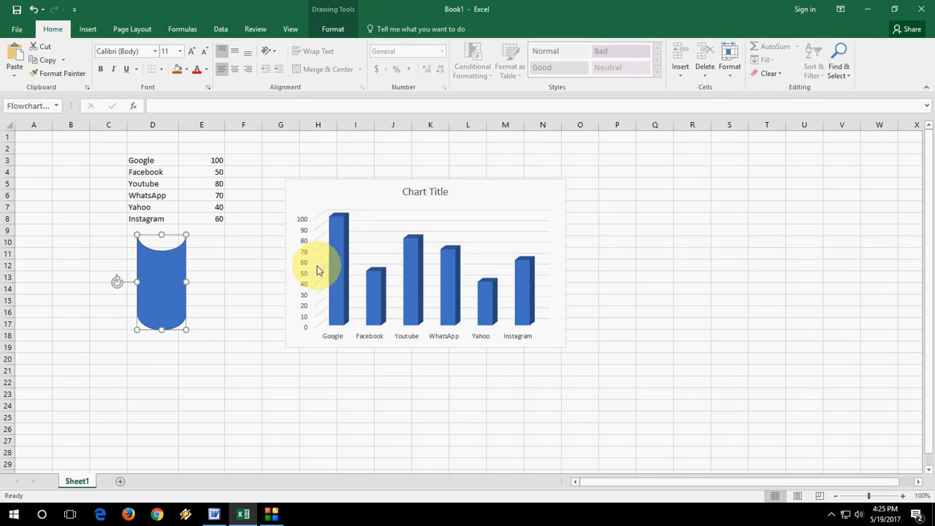
mouse_move(233, 247)
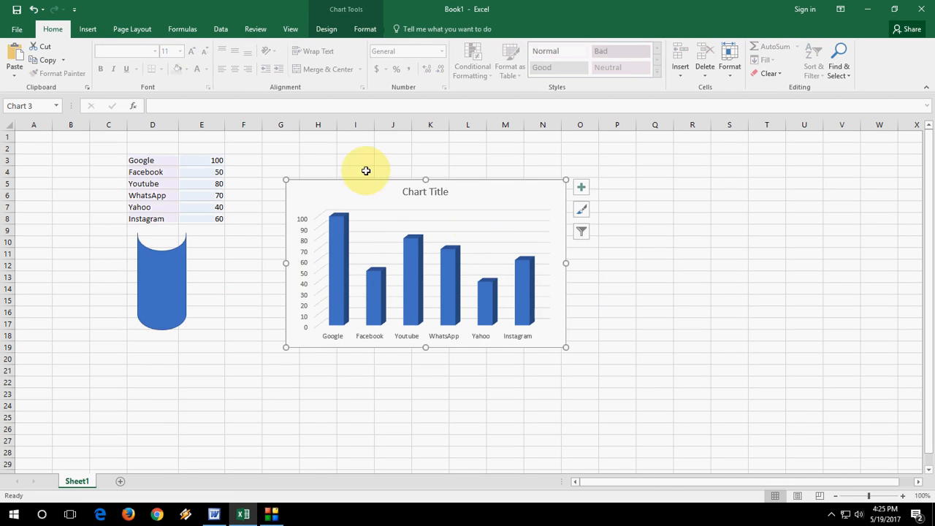
mouse_move(340, 281)
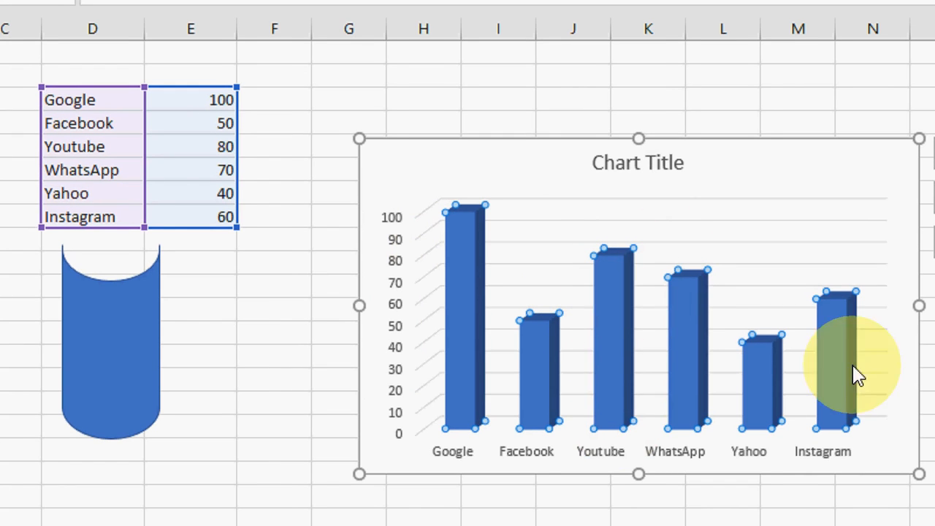
mouse_move(449, 358)
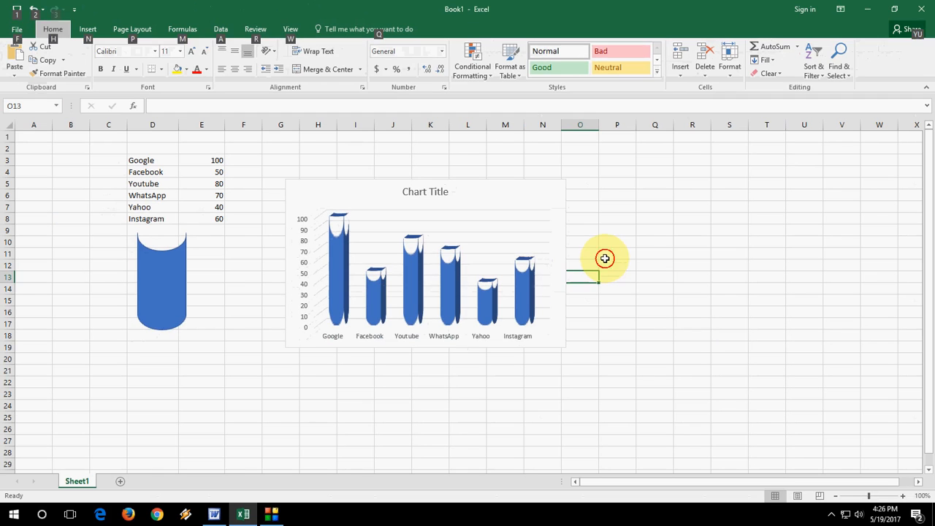
Step: Paste the copied cylinder into the chart's data series as column shapes
click(617, 253)
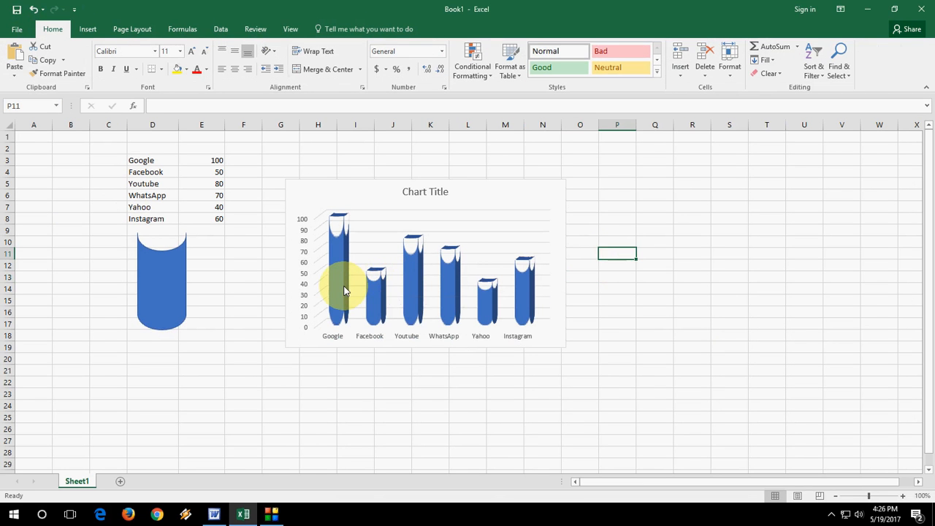
mouse_move(512, 294)
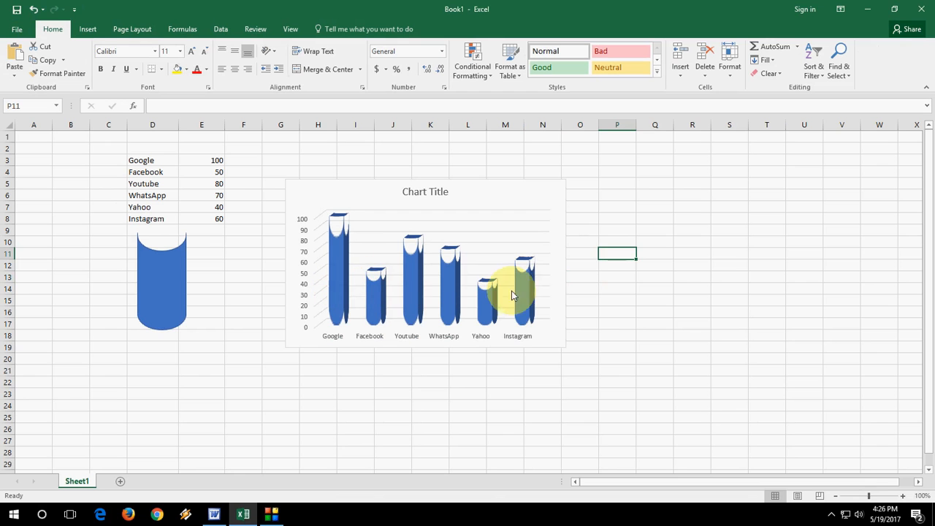
Step: Draw an Up-Down block arrow from Insert Shapes below the cylinder and select it
click(199, 344)
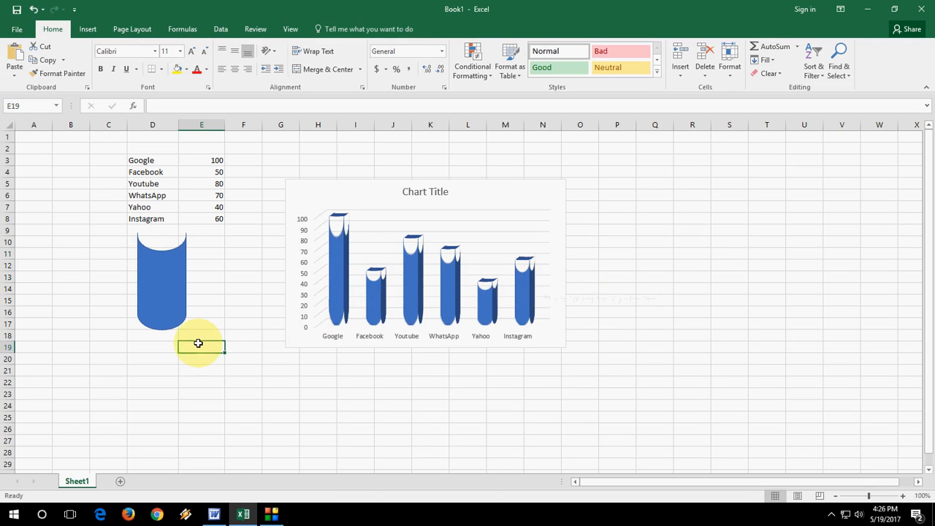
click(87, 28)
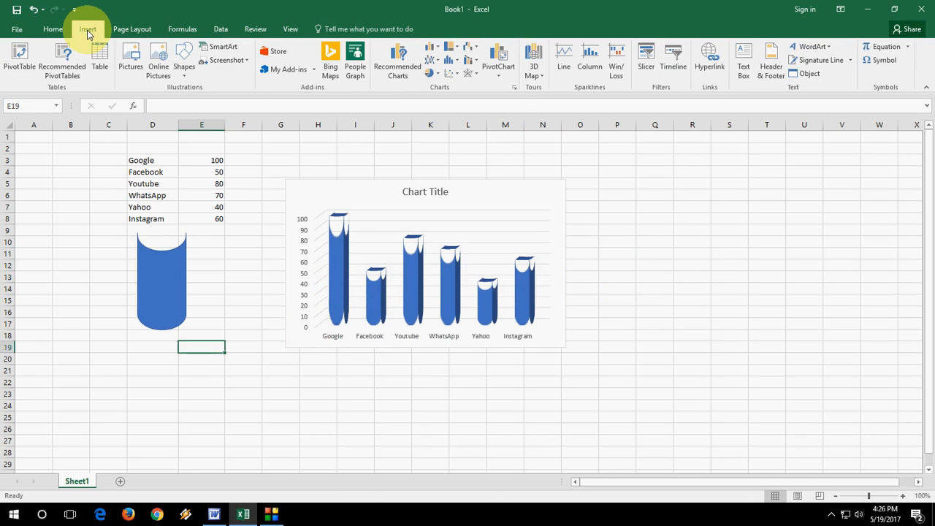
mouse_move(183, 57)
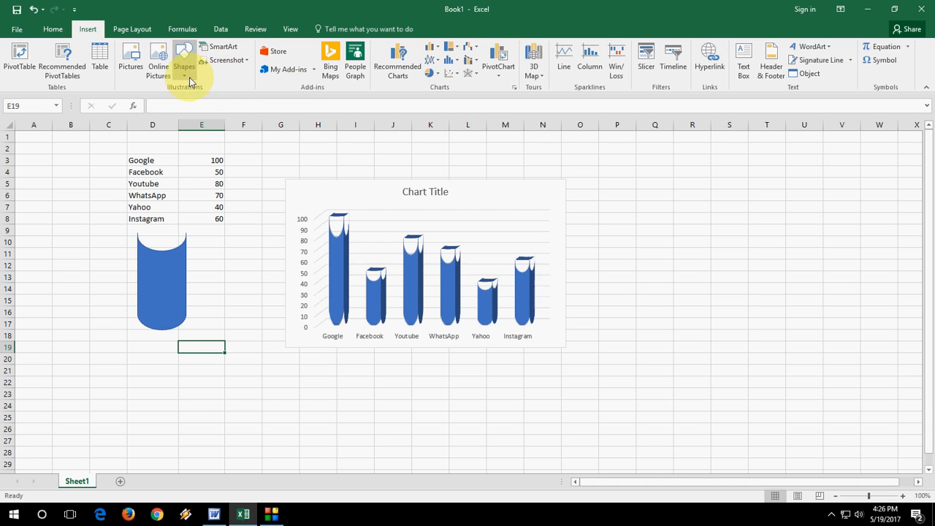
click(183, 58)
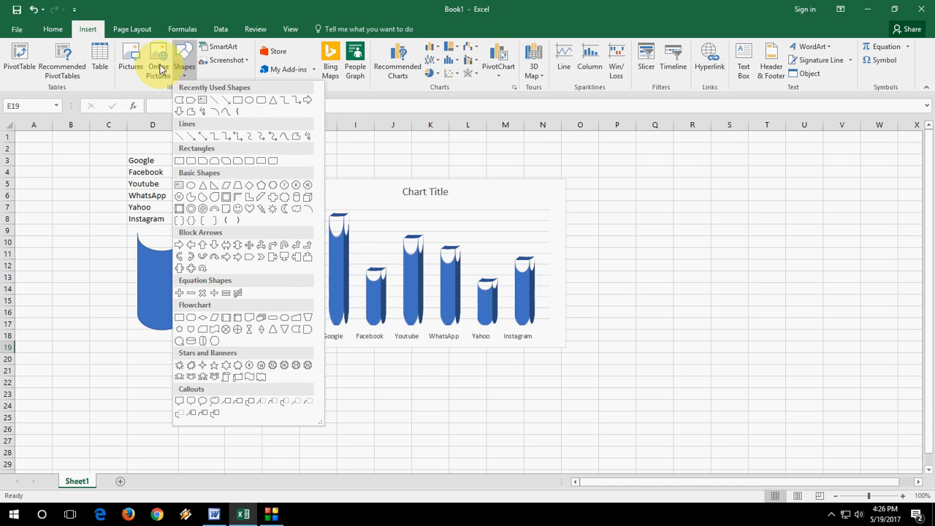
mouse_move(158, 58)
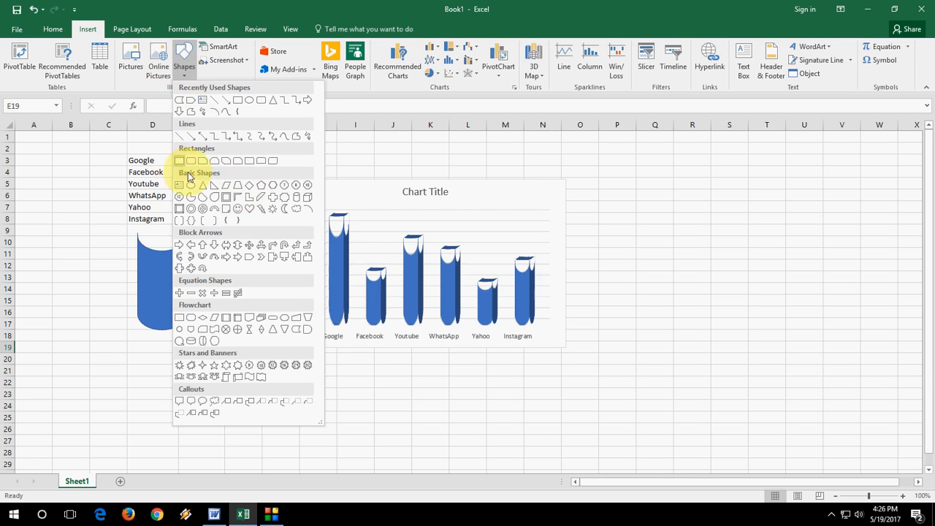
mouse_move(203, 245)
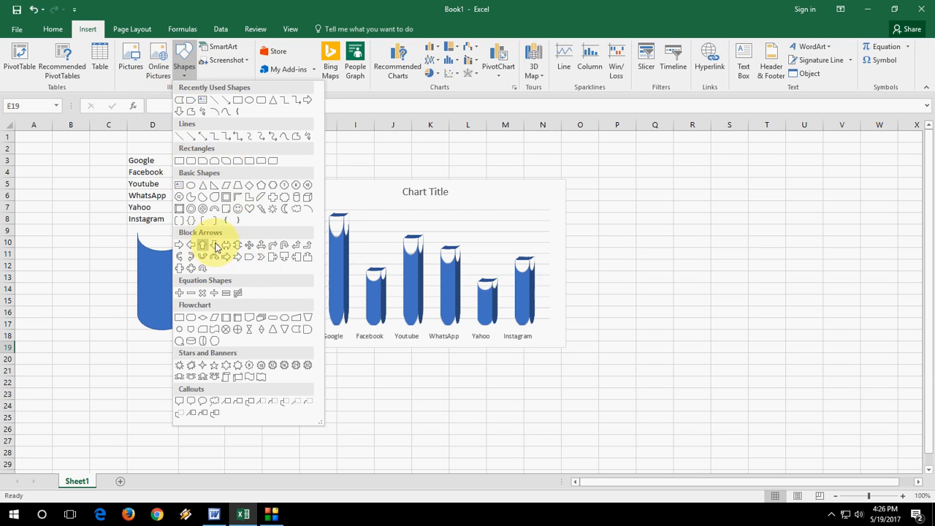
mouse_move(233, 254)
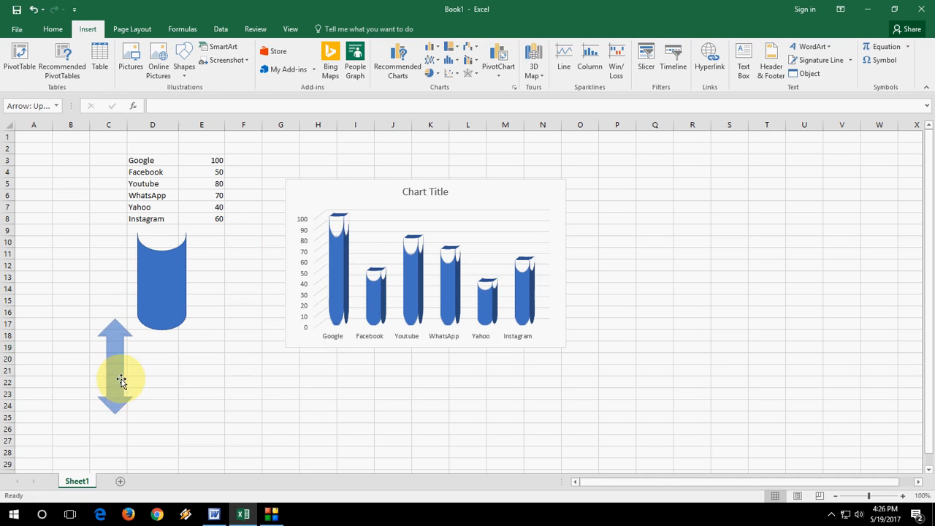
click(114, 380)
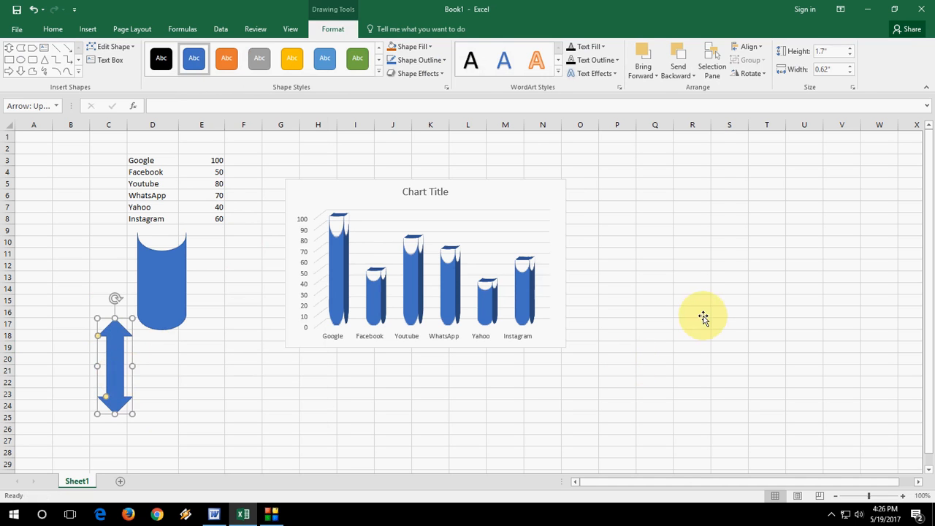
Step: Paste the up-down arrow into the chart's bars, then deselect to view the arrow columns
click(343, 283)
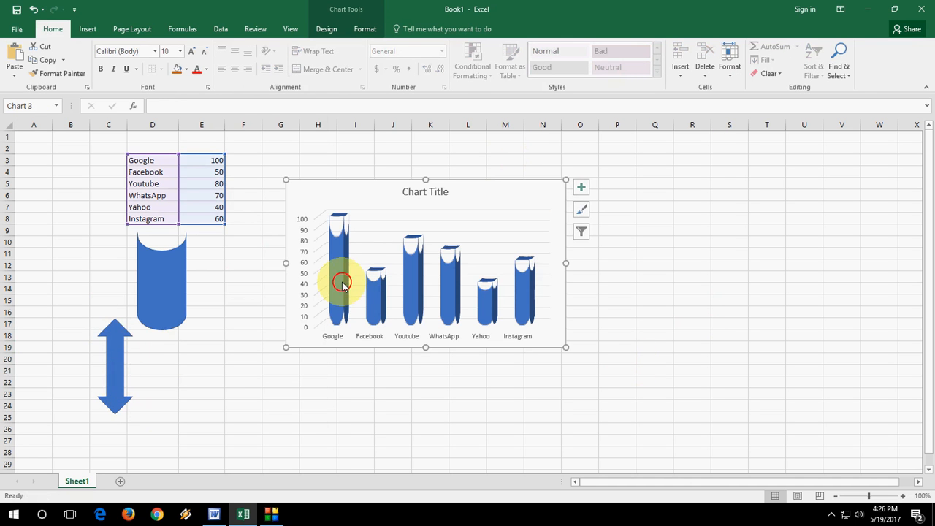
click(339, 283)
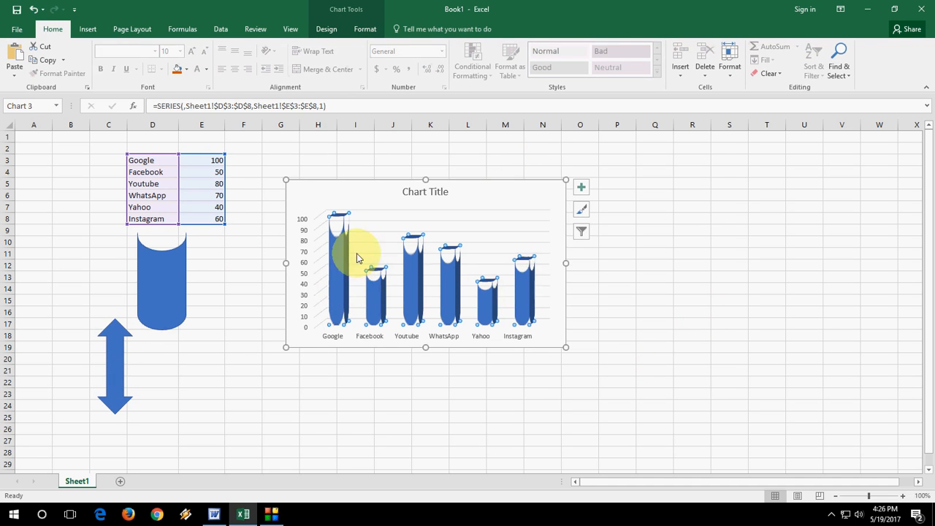
mouse_move(378, 255)
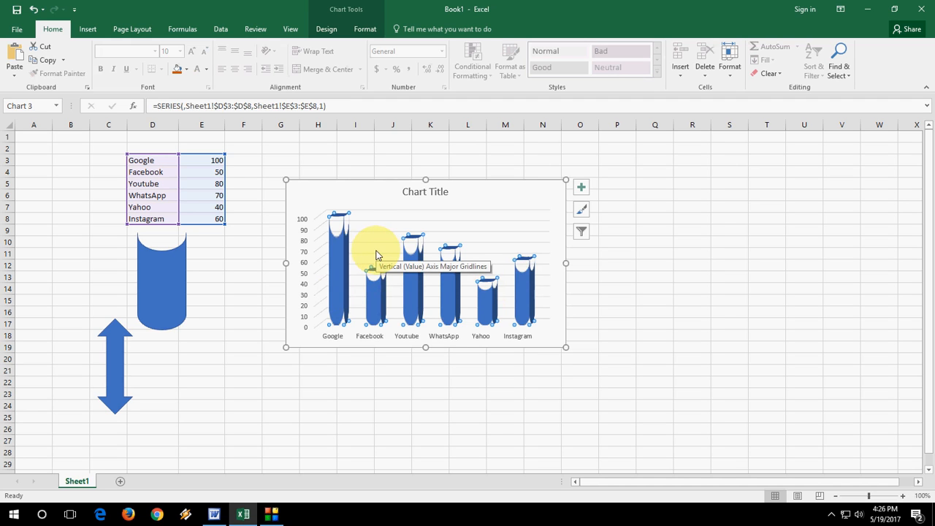
mouse_move(667, 273)
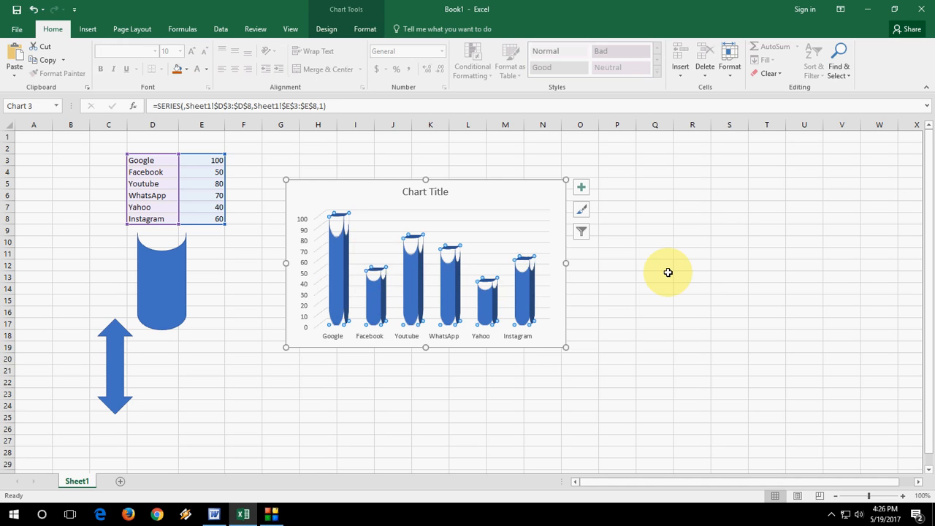
click(654, 276)
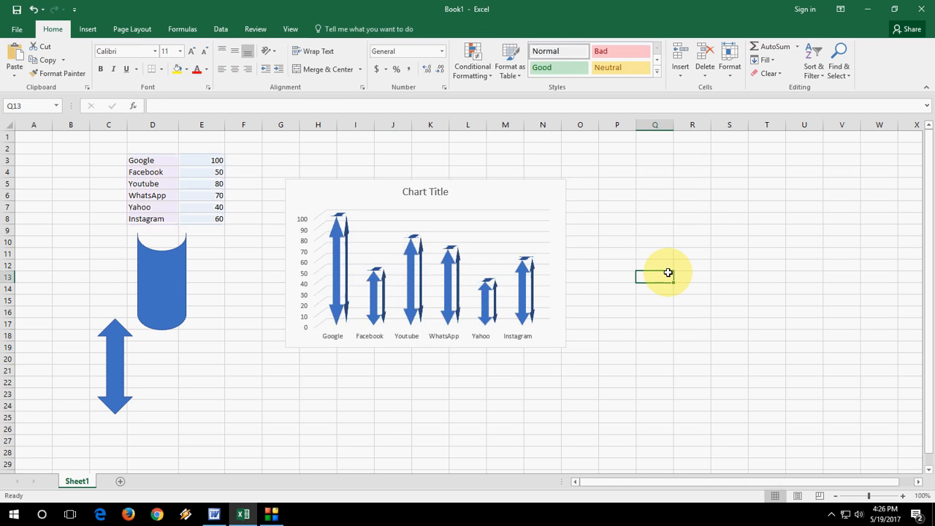